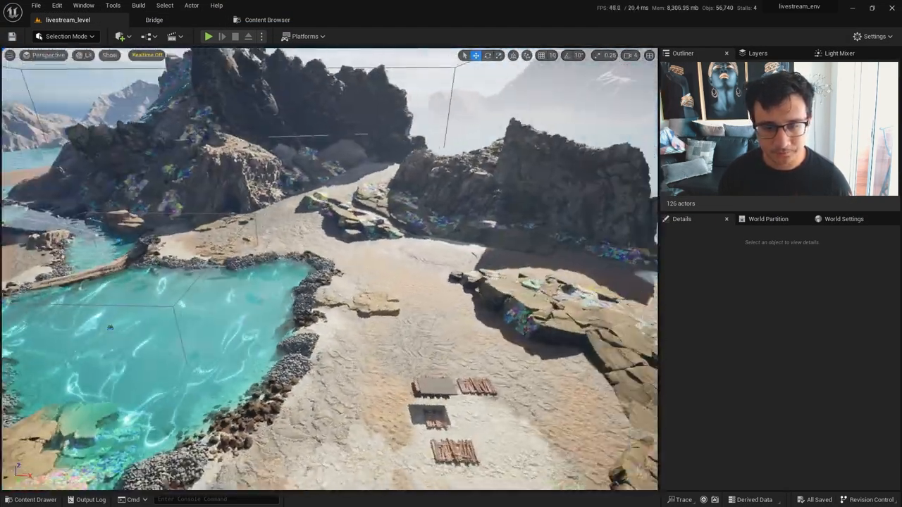
Open the BP_Spline_Spawner blueprint from the livestream folder in the Content Drawer.
left_click(48, 55)
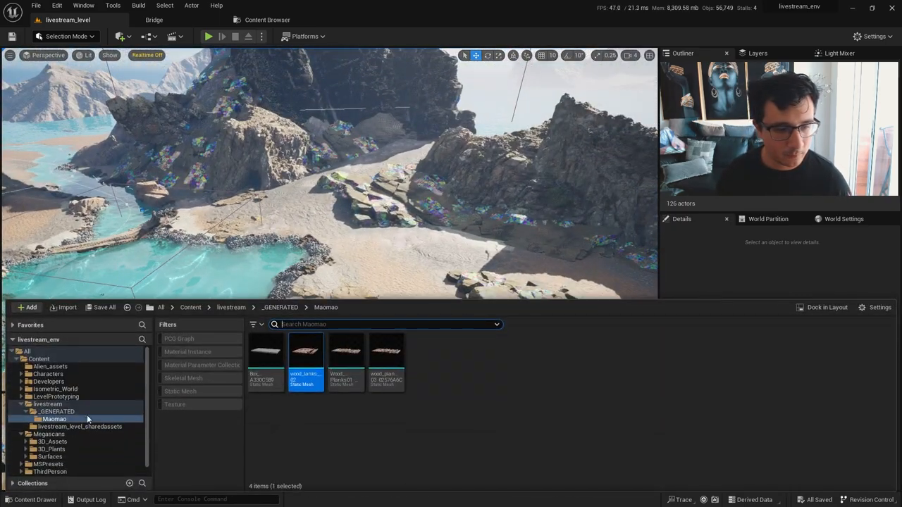
left_click(48, 404)
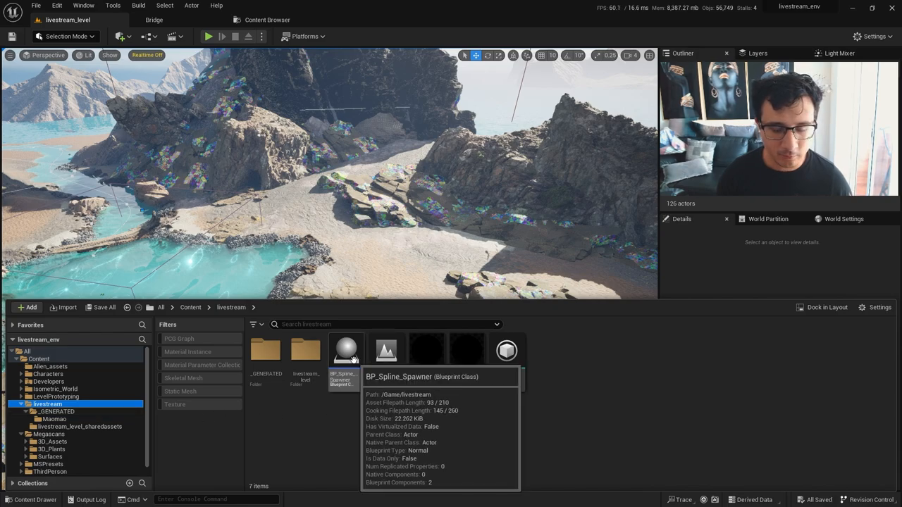
left_click(345, 350)
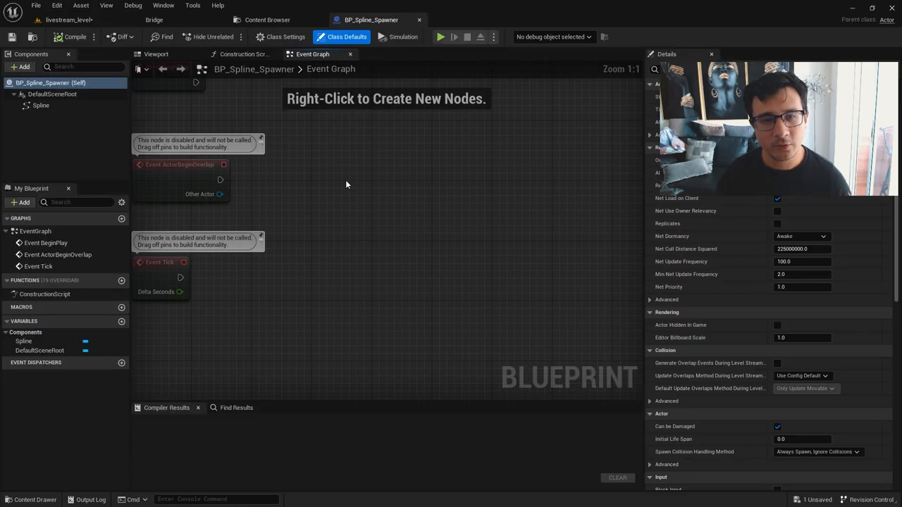
Inspect the spawner's Viewport preview and its spline component, then select the spawner actor.
left_click(40, 105)
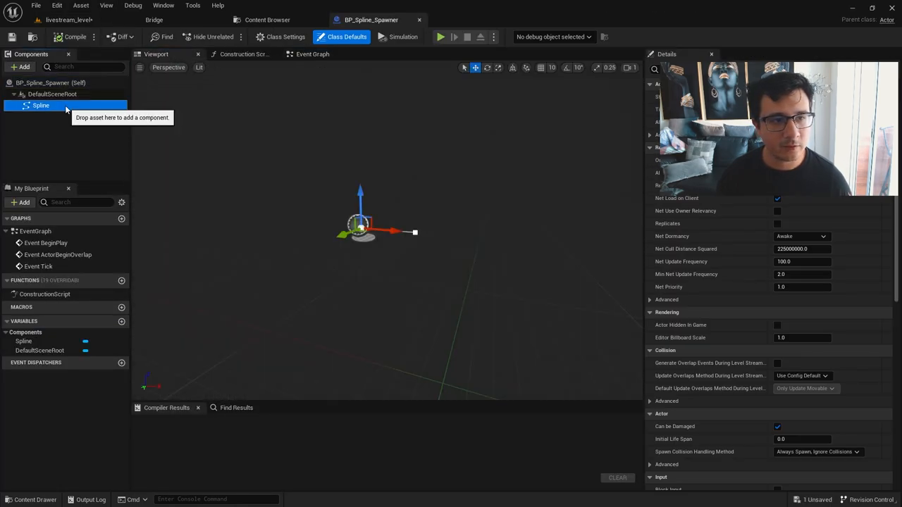
left_click(22, 66)
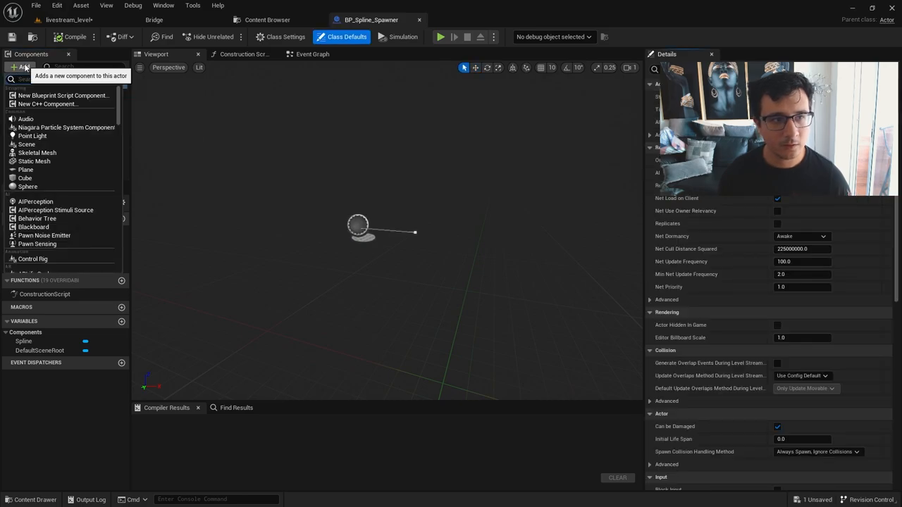
type("spline")
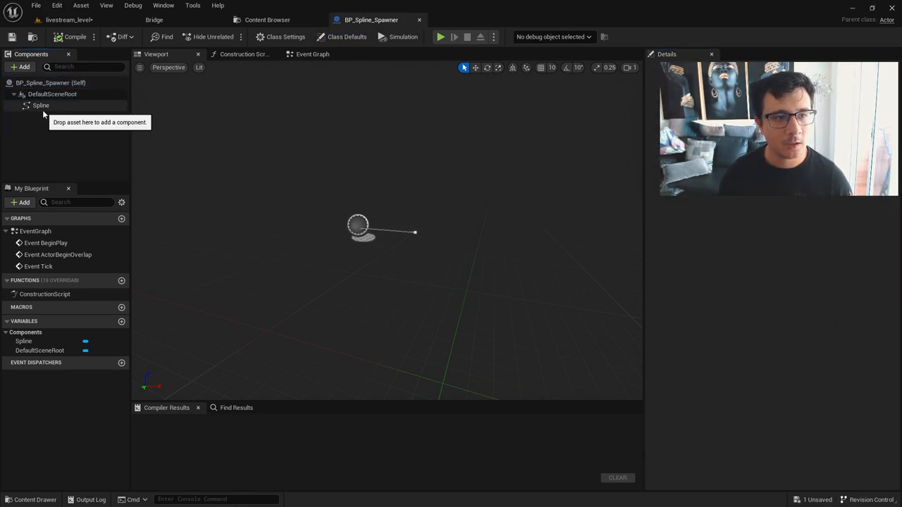
left_click(347, 37)
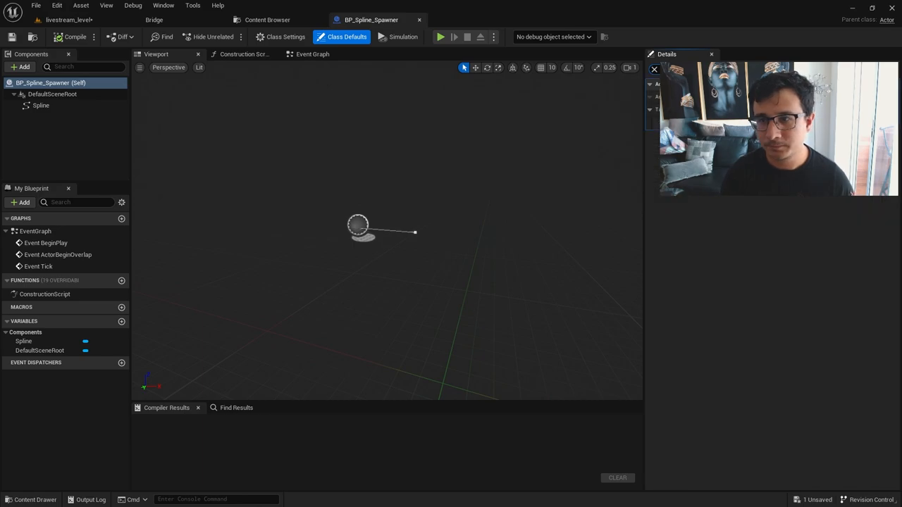
mouse_move(420, 19)
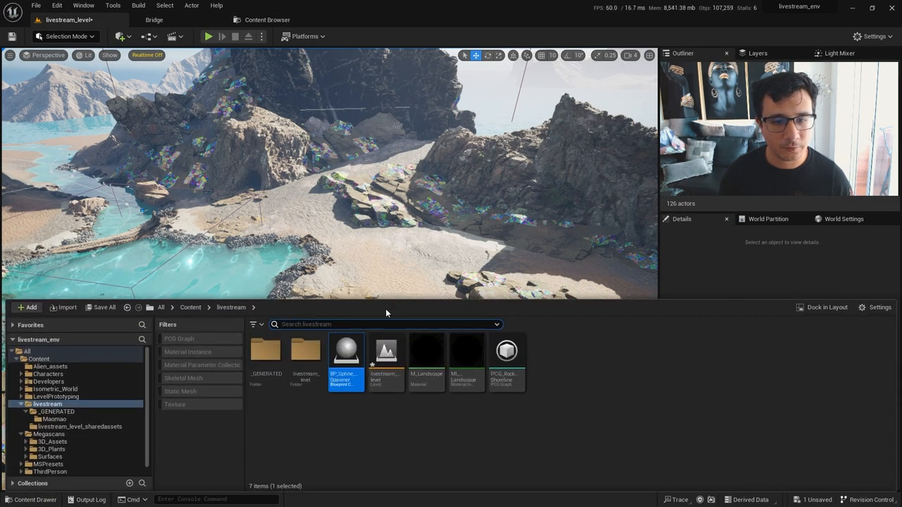
Duplicate BP_Spline_Spawner as BP_Bridge_Spline and place it in the level near the river.
right_click(345, 352)
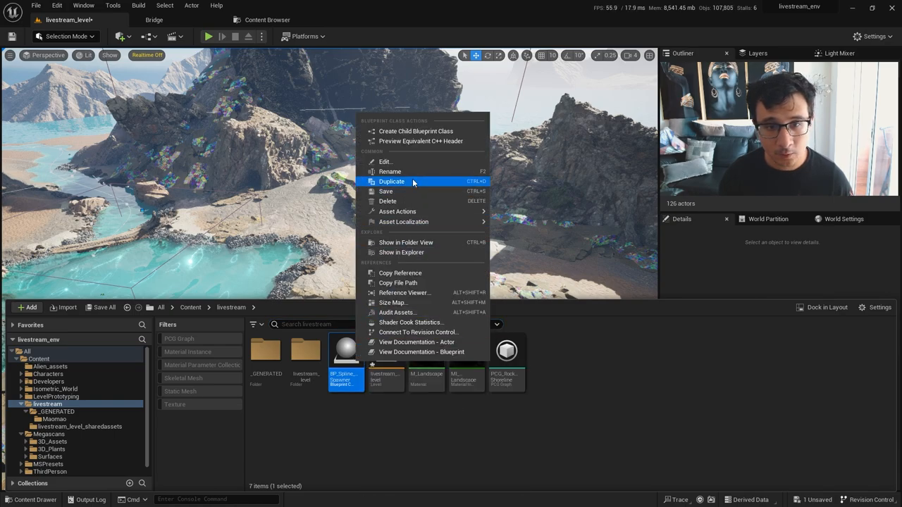
left_click(391, 182)
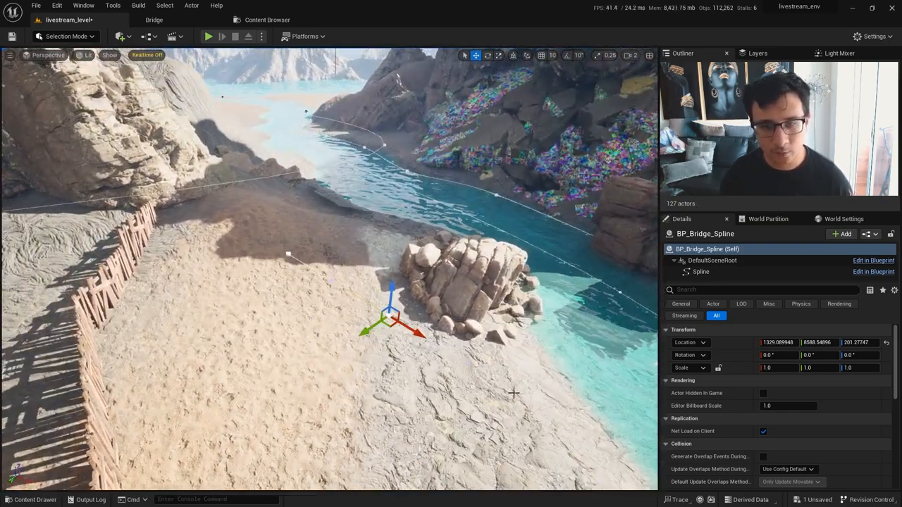
key("ctrl+z")
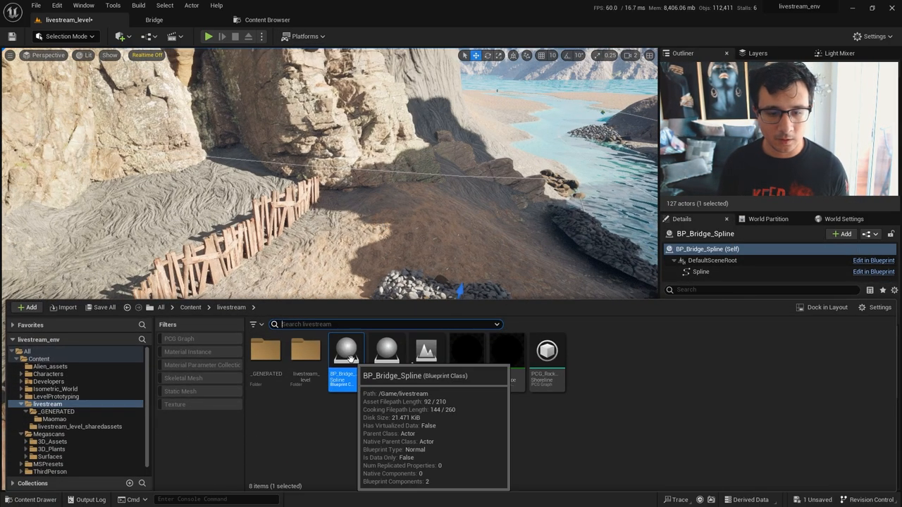
Open BP_Bridge_Spline and change its spawner tag to bridge_spawner.
double_click(346, 350)
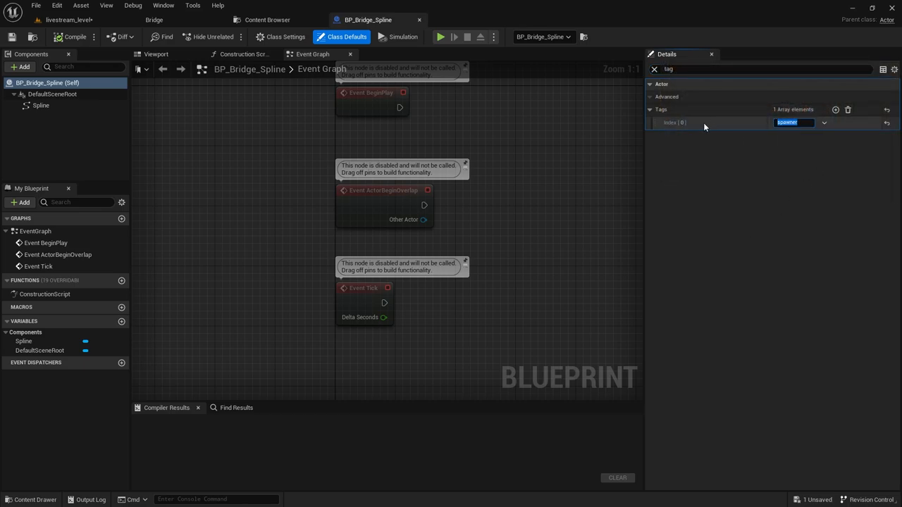
type("bridge_s")
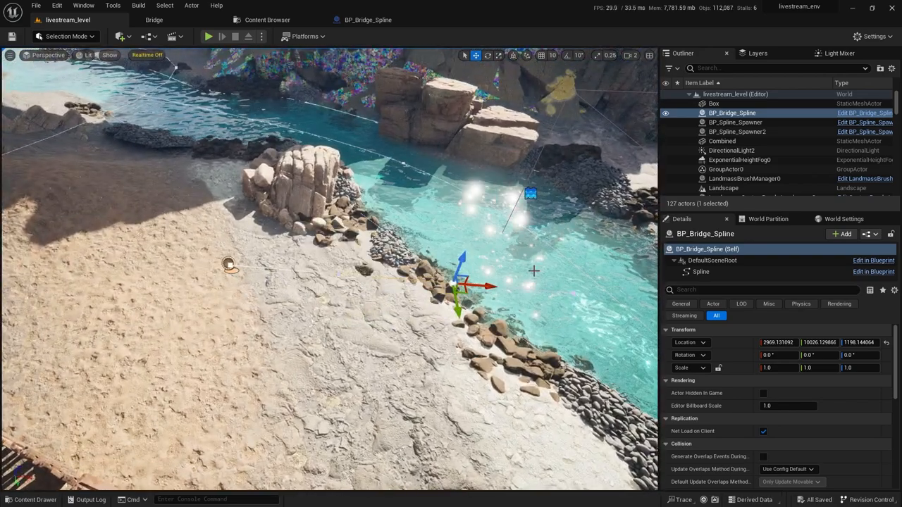
Create a new PCG Graph asset named PCG_Bridge from the Content Drawer.
left_click(34, 500)
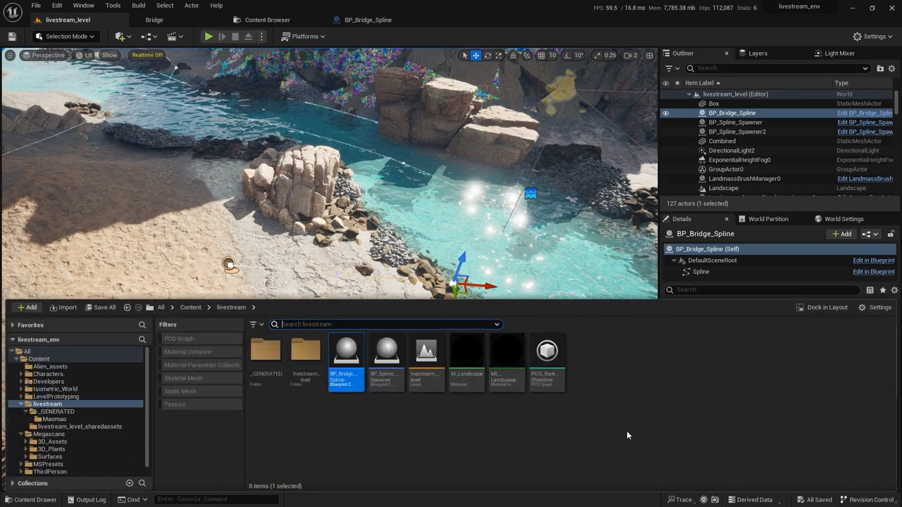
left_click(444, 444)
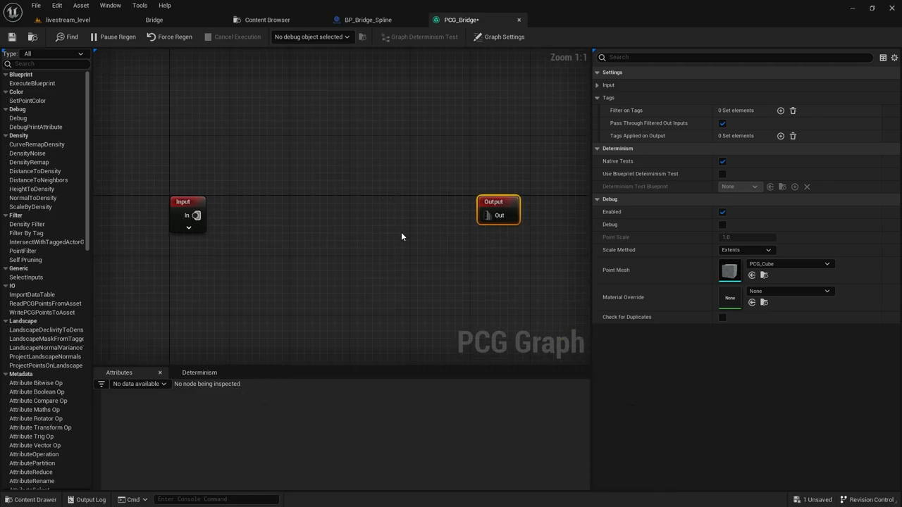
left_click(401, 236)
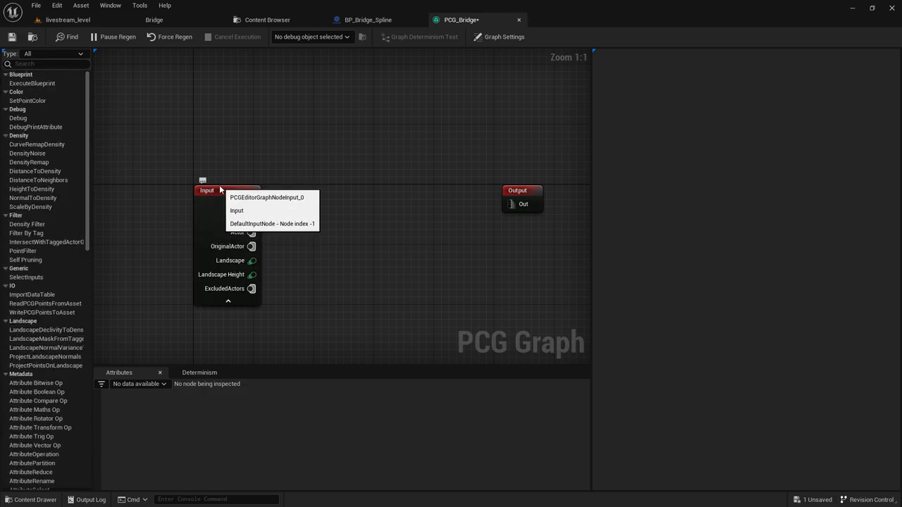
left_click(207, 190)
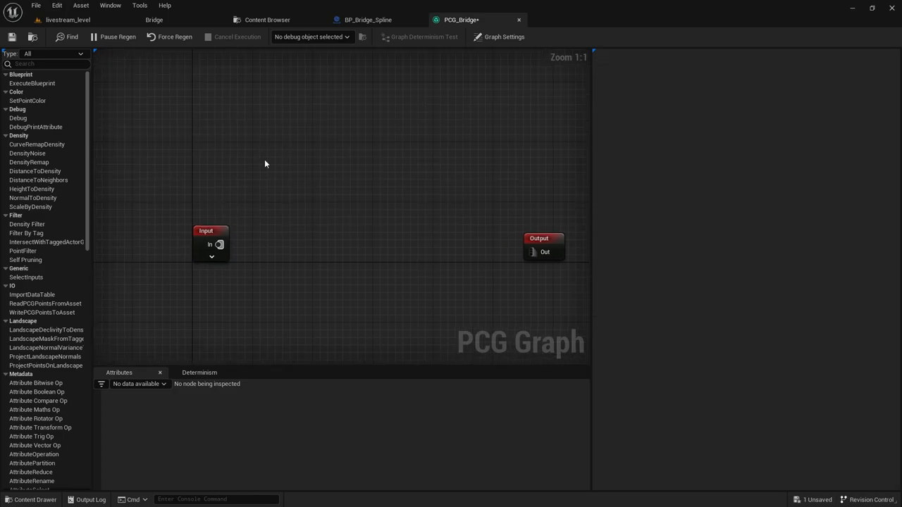
Add a Get Spline Data node that gathers splines from All World Actors.
right_click(266, 165)
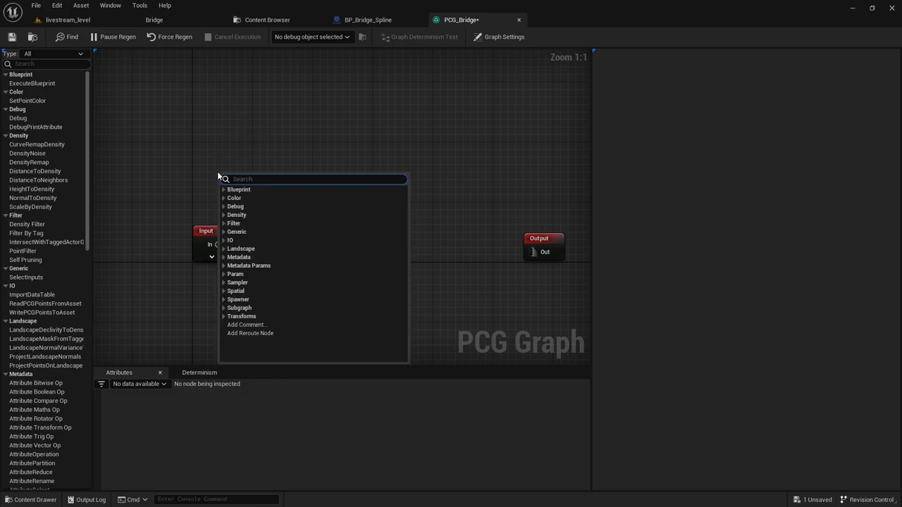
type("spline")
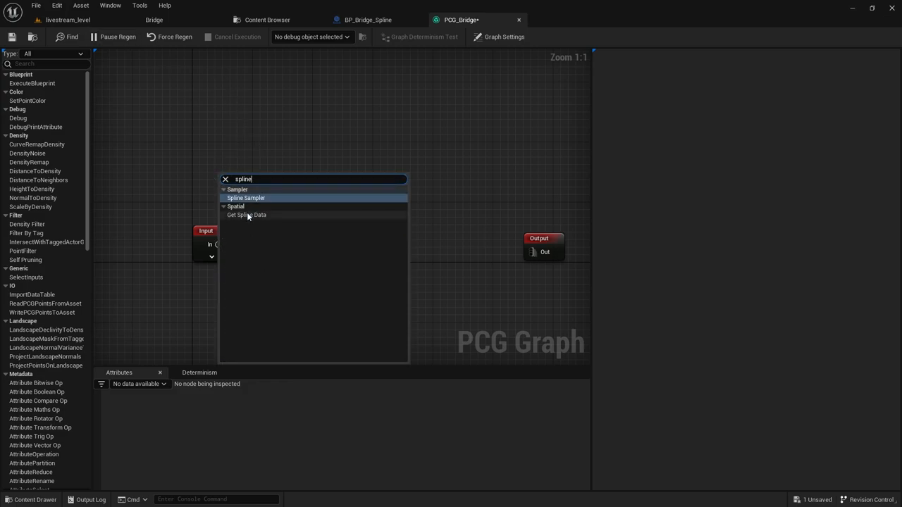
left_click(246, 215)
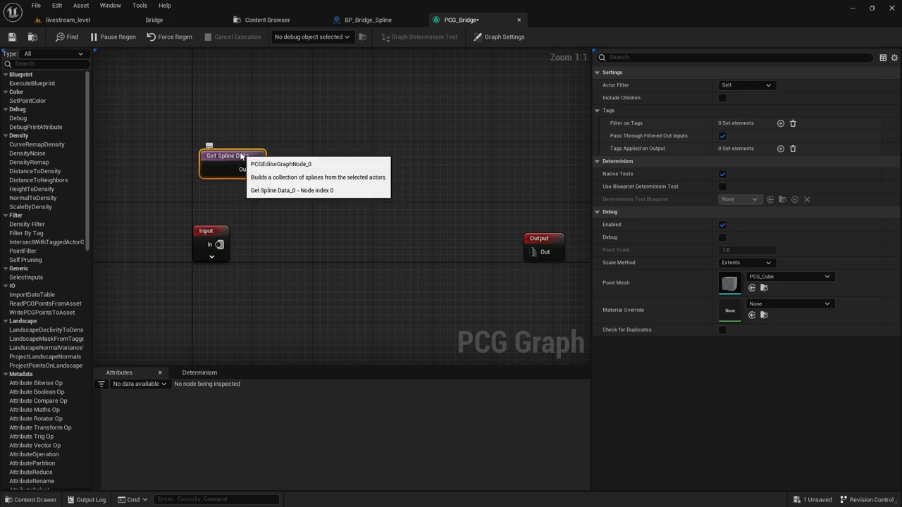
mouse_move(738, 84)
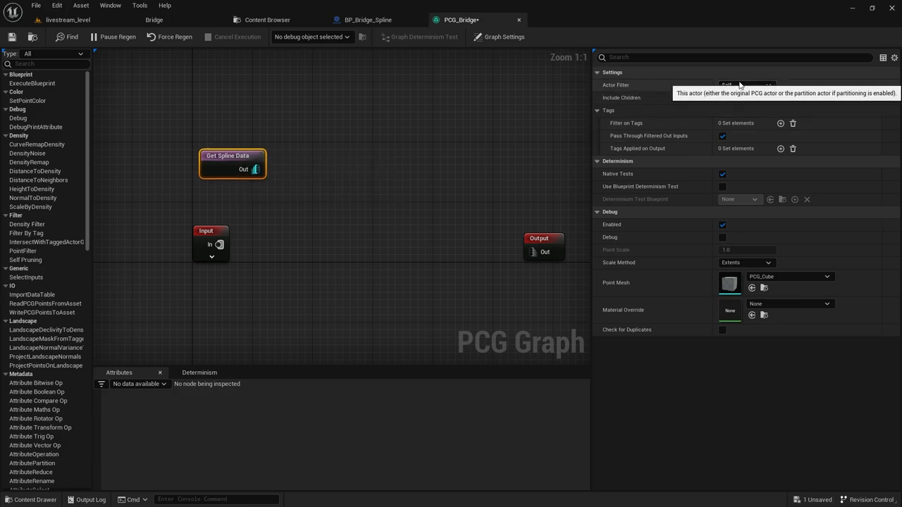
left_click(745, 84)
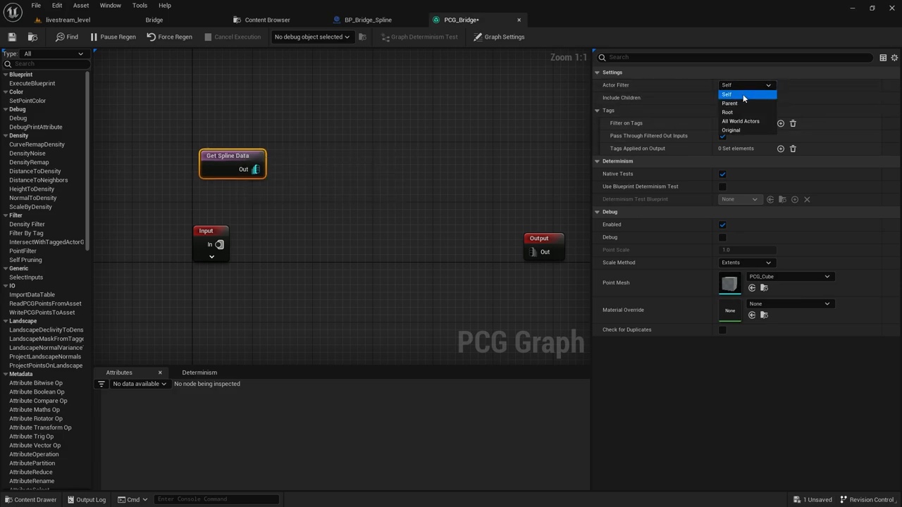
left_click(740, 121)
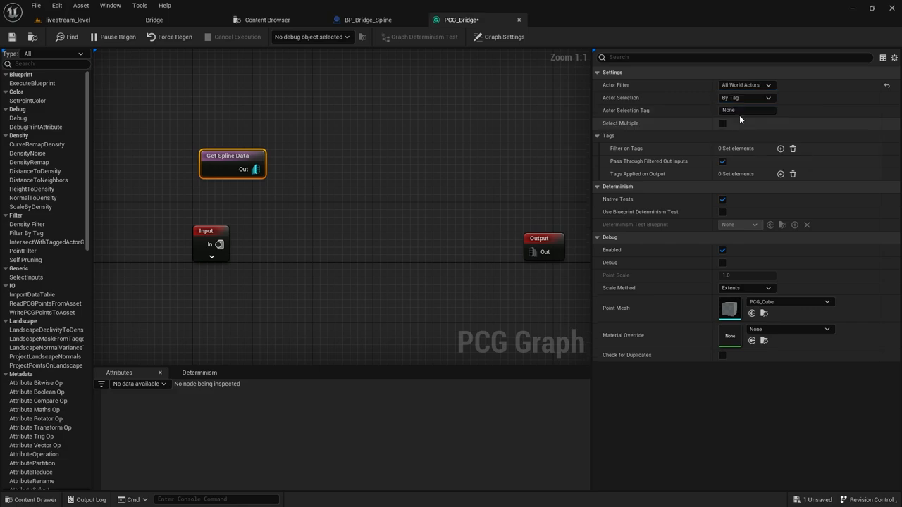
Check BP_Bridge_Spline's bridge_spawner tag, then return to PCG_Bridge and reposition the Input node.
left_click(368, 19)
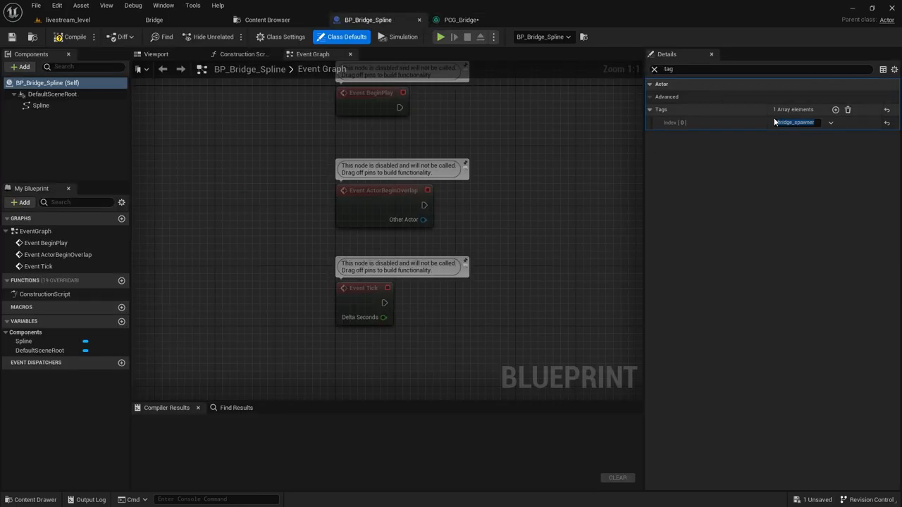
left_click(462, 20)
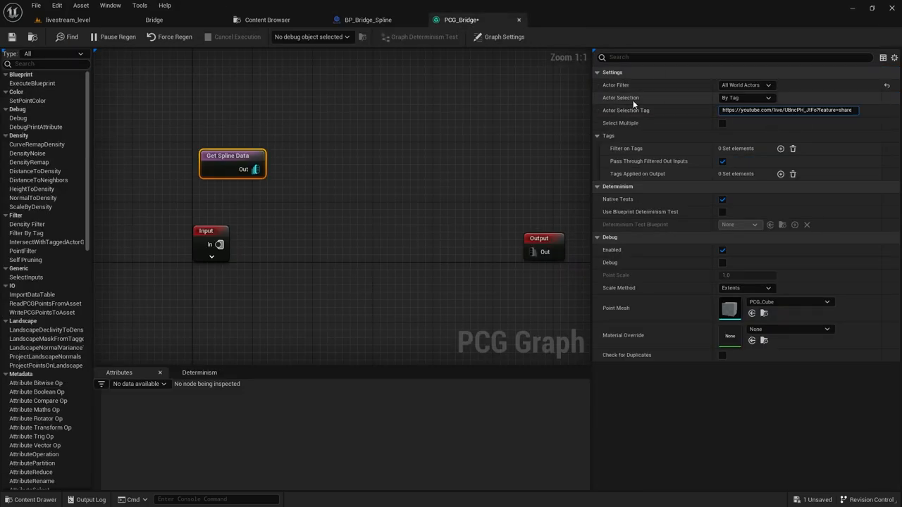
left_click(367, 20)
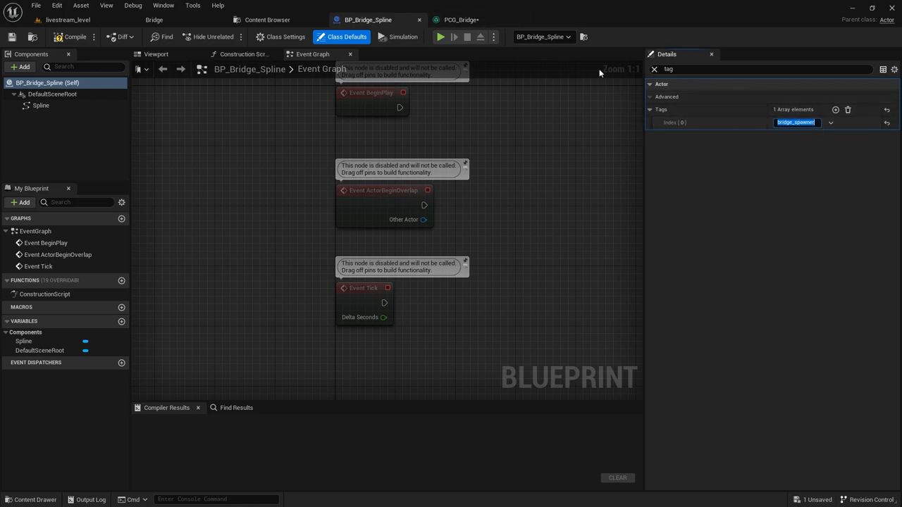
left_click(461, 20)
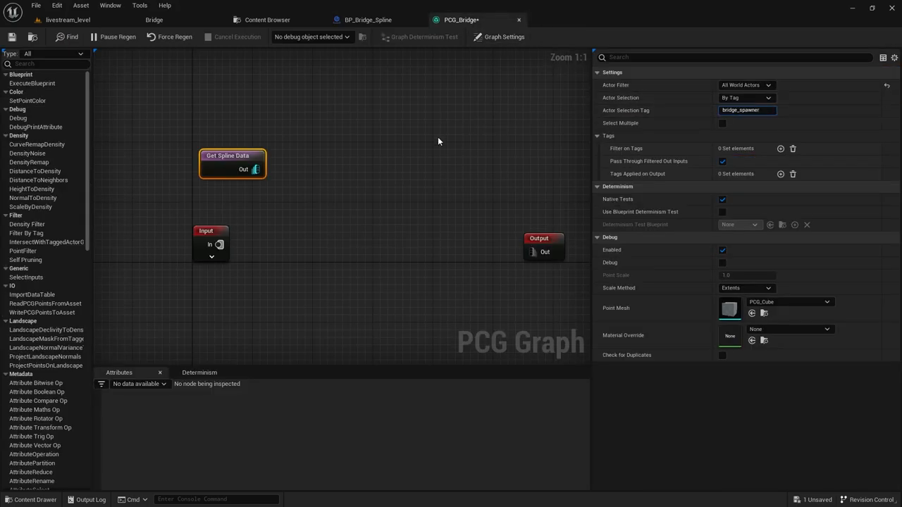
left_click_drag(227, 162, 220, 133)
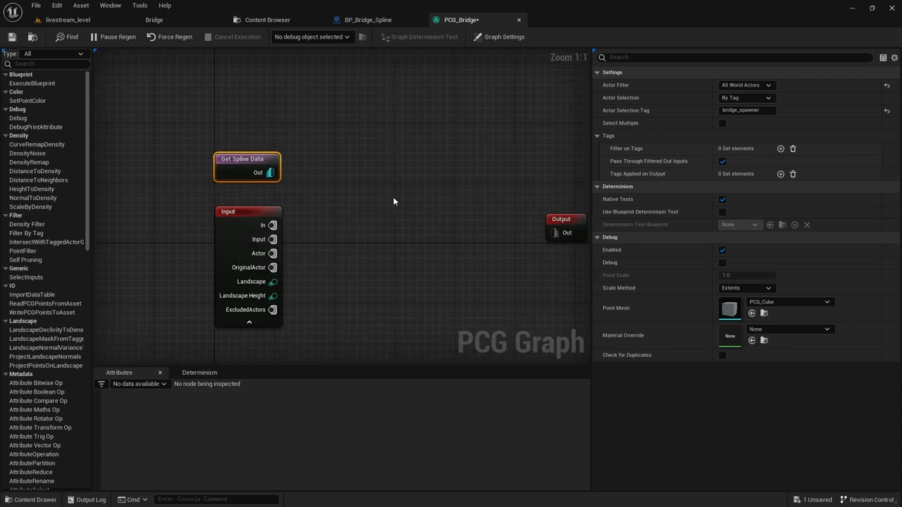
Add a Spline Sampler fed by Get Spline Data and open the wood_planks mesh.
right_click(394, 201)
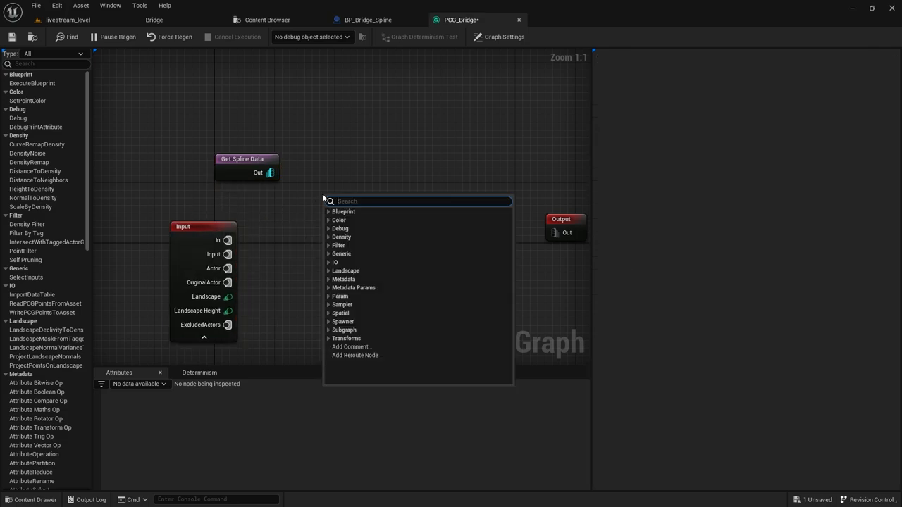
type("get spl")
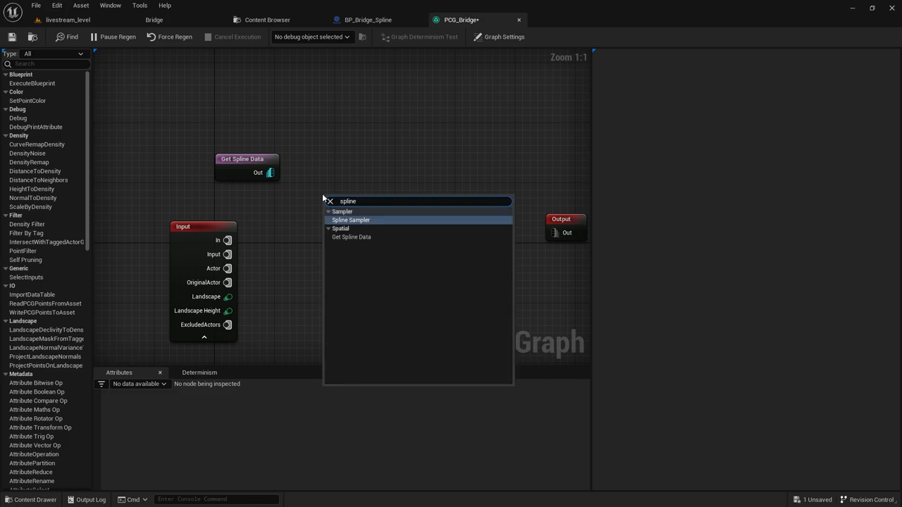
left_click(351, 219)
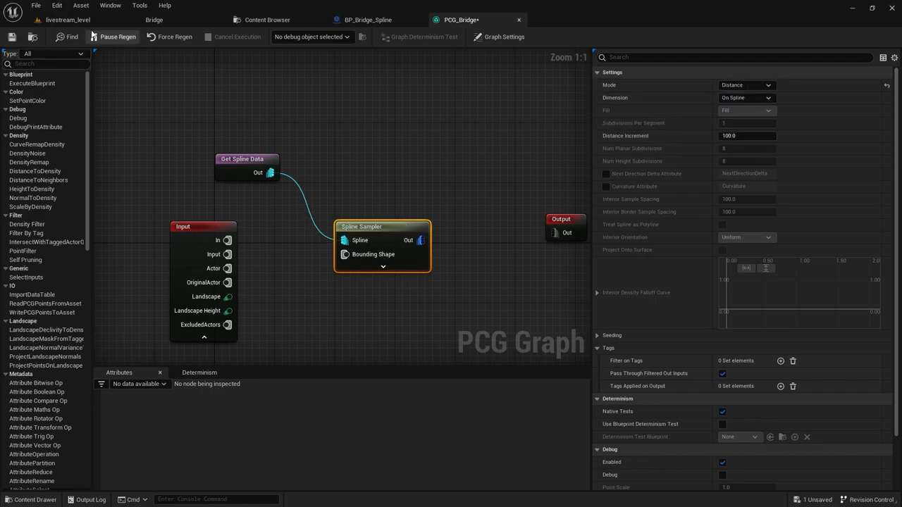
left_click(68, 20)
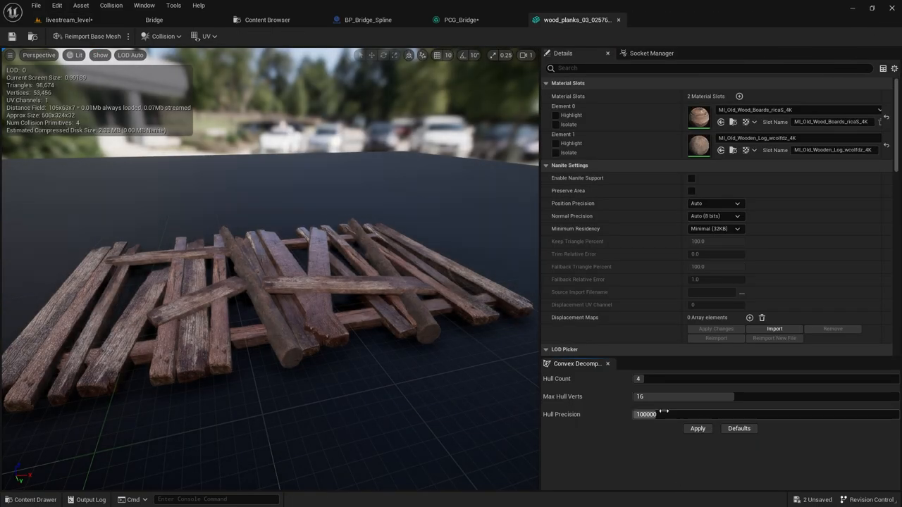
Close the mesh editor after reading wood_planks_03's ~508-unit length and return to PCG_Bridge.
left_click(460, 19)
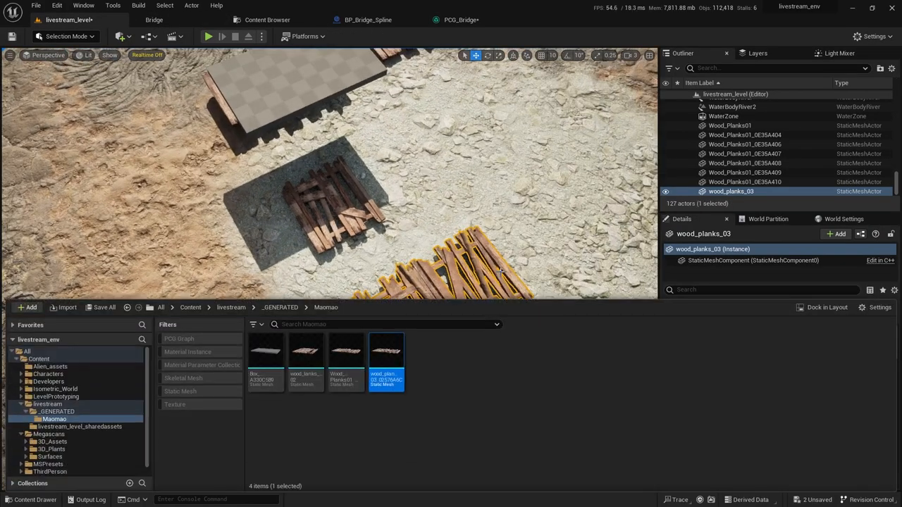
mouse_move(386, 350)
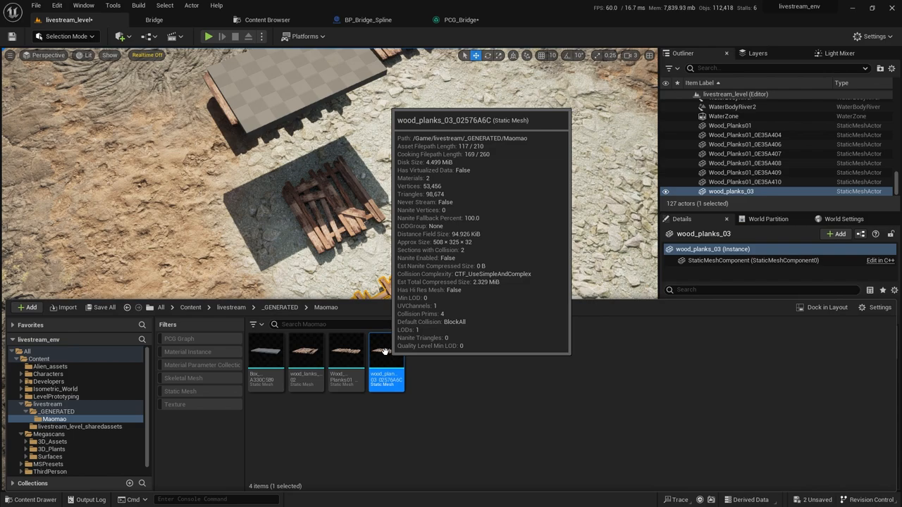
left_click(458, 20)
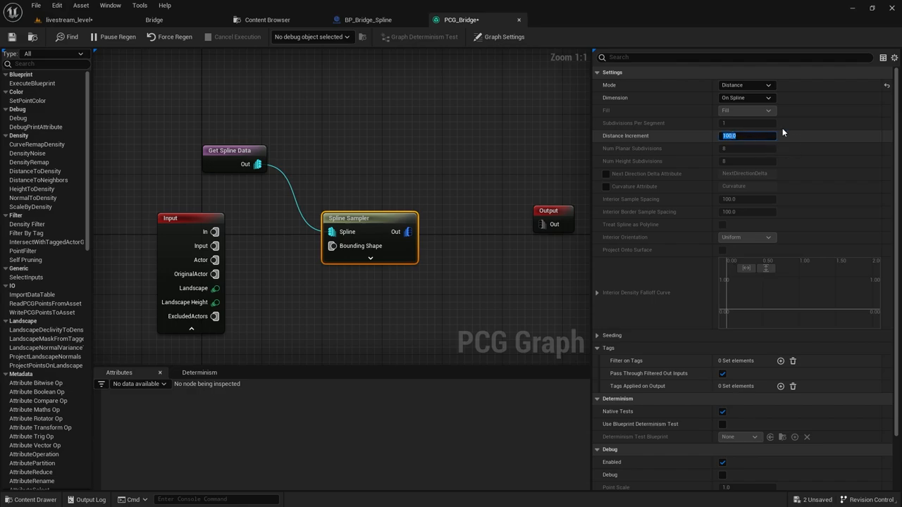
Set 500 distance increment and spawn wood_planks_03 and Wood_Planks01 via a StaticMeshSpawner.
type("500.0")
type("sp")
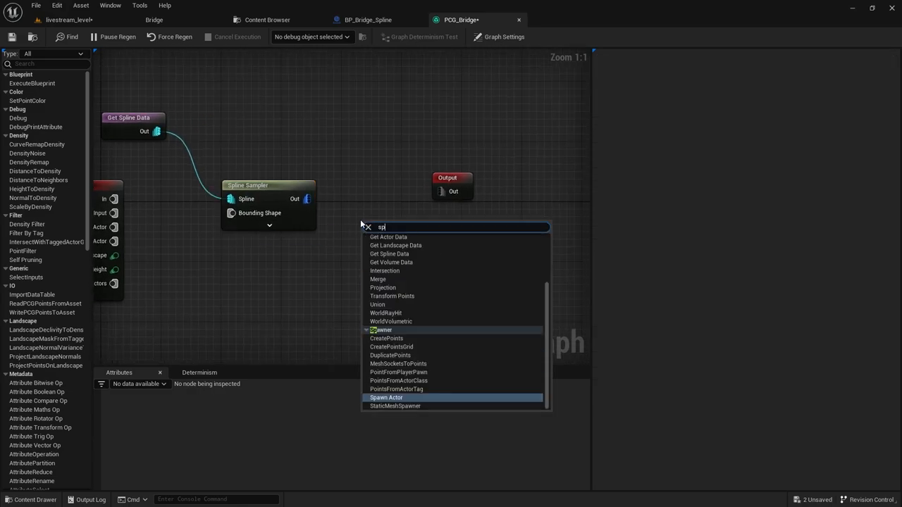
left_click(395, 406)
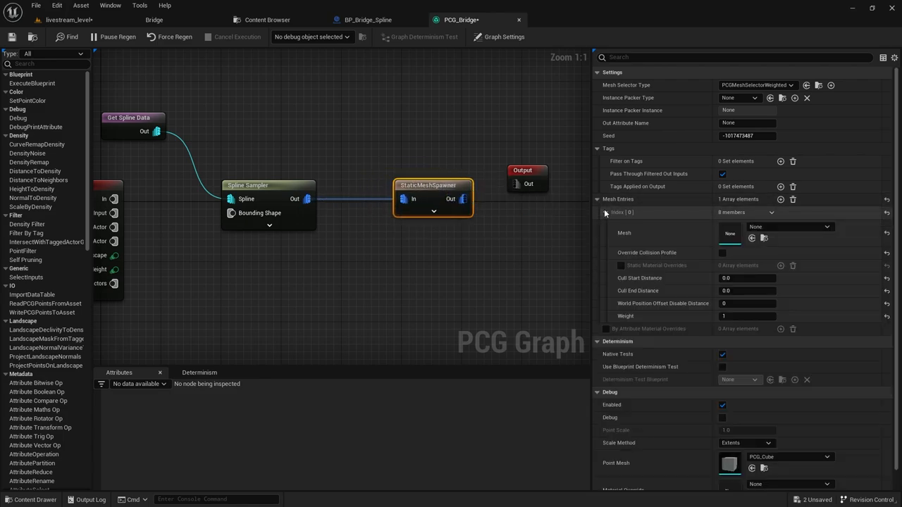
left_click(28, 499)
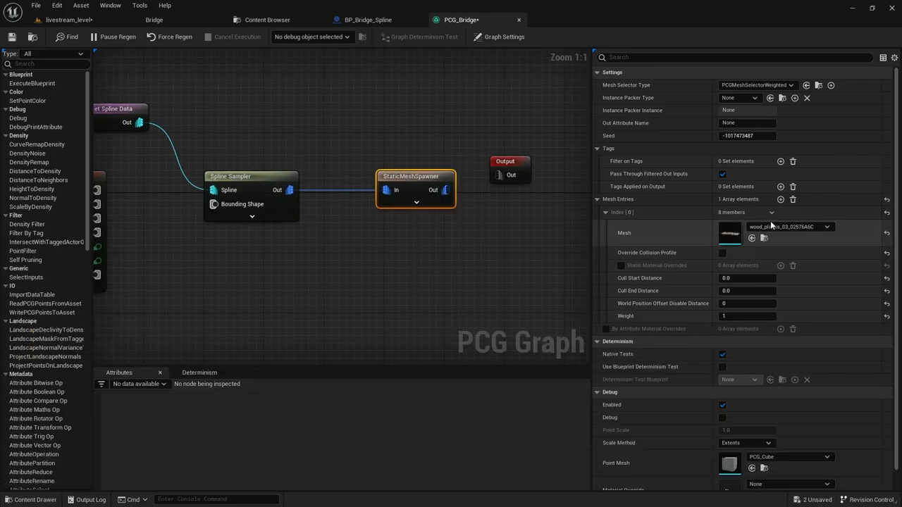
left_click(780, 199)
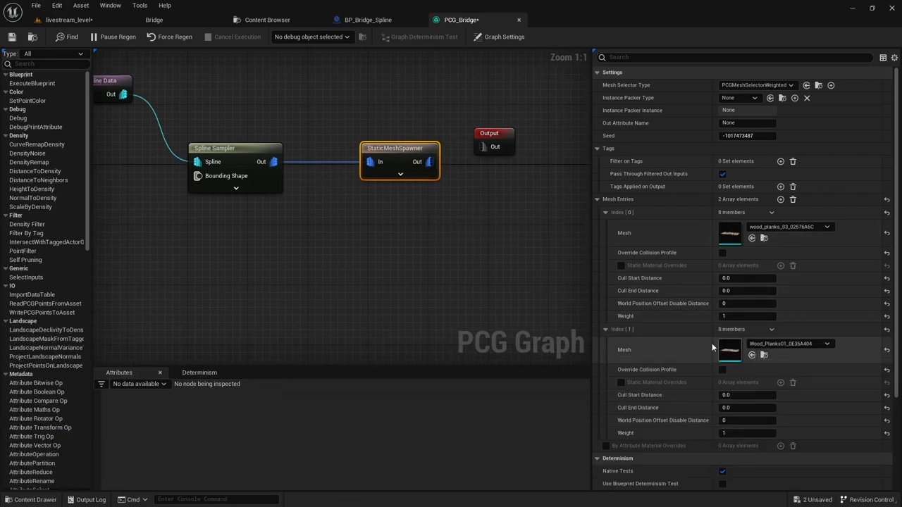
double_click(730, 350)
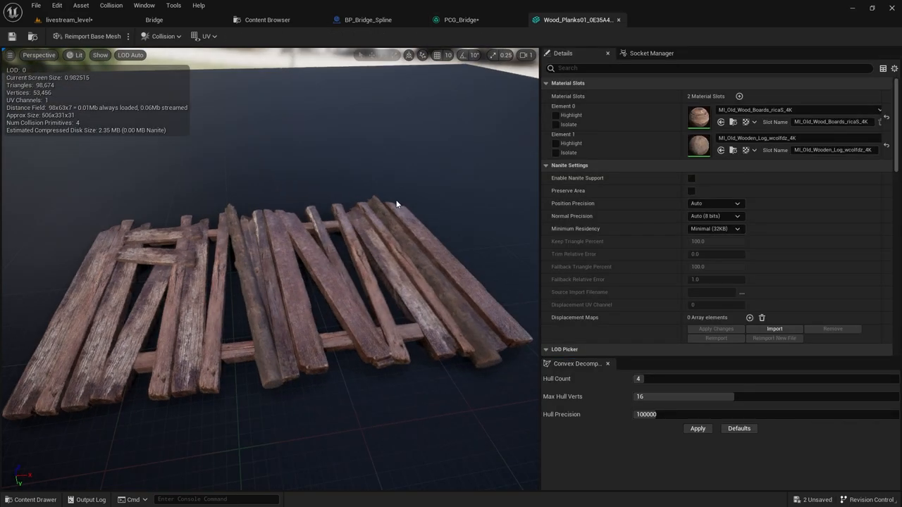
left_click(461, 20)
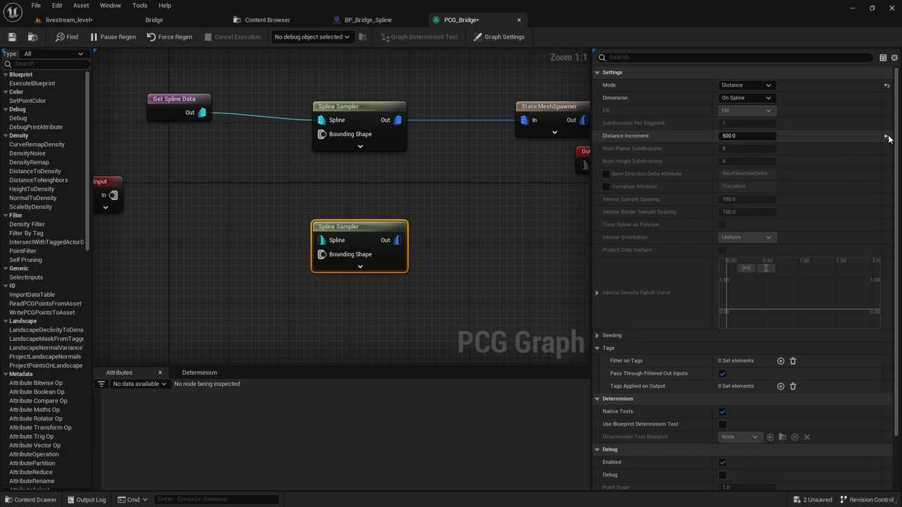
Reset the copied sampler's distance increment and give the new spawner S_Old_Wooden_Beam.
left_click(745, 85)
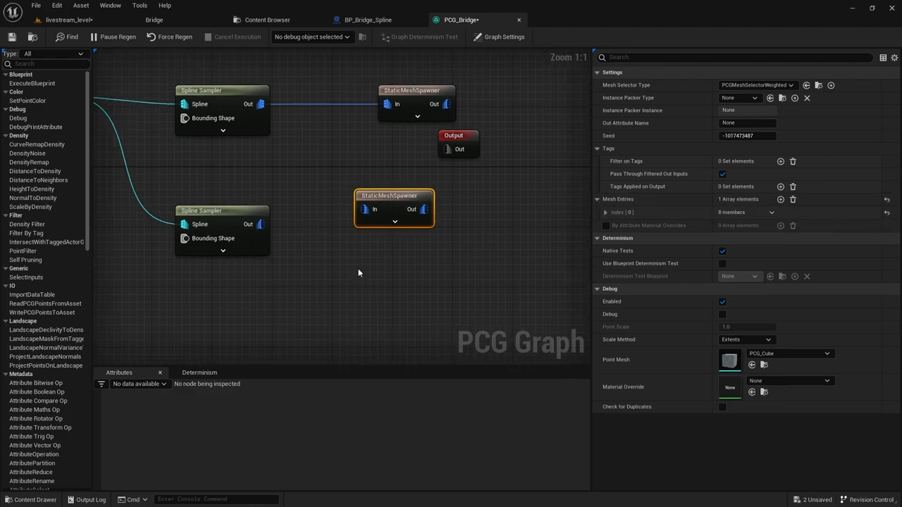
left_click(30, 500)
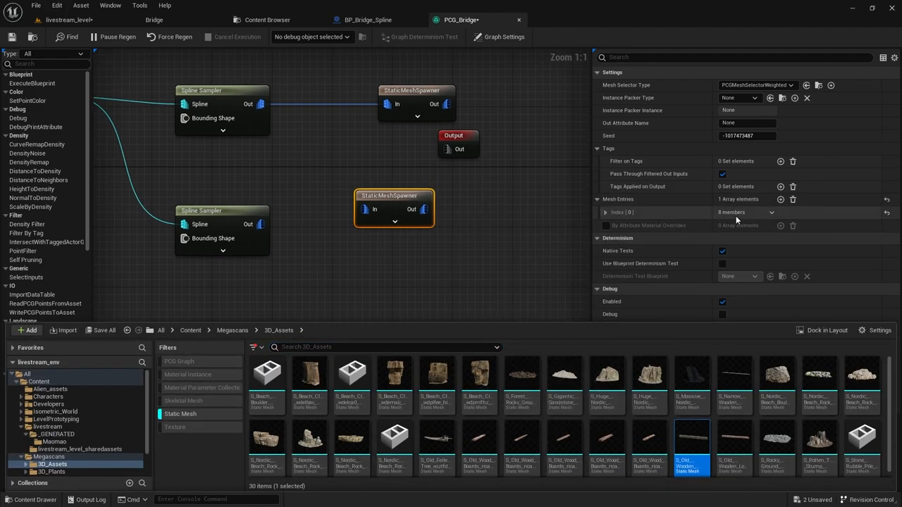
left_click(606, 212)
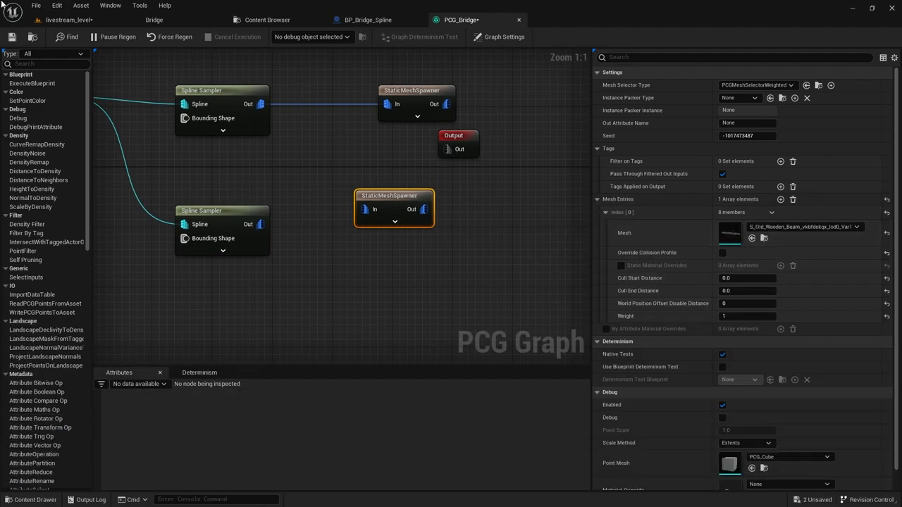
Wire the second Spline Sampler into the beam StaticMeshSpawner and check the beams in the level.
left_click(77, 19)
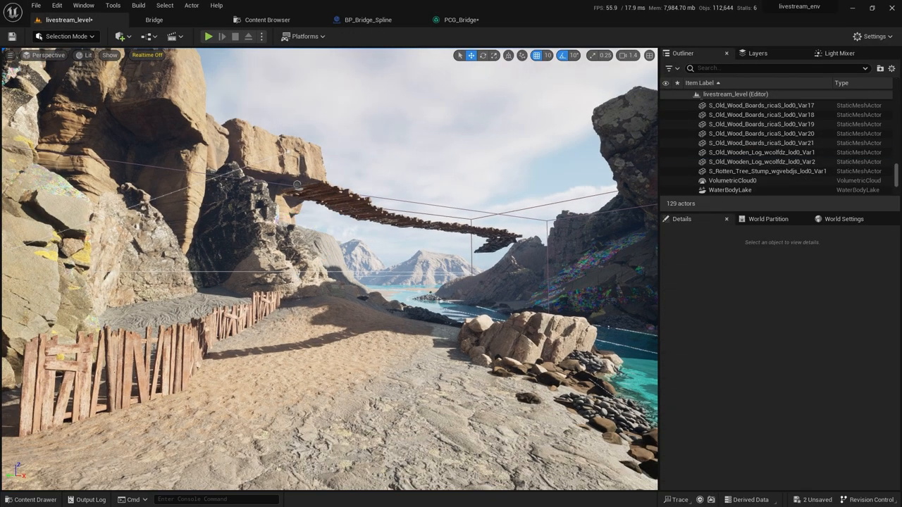
left_click(461, 19)
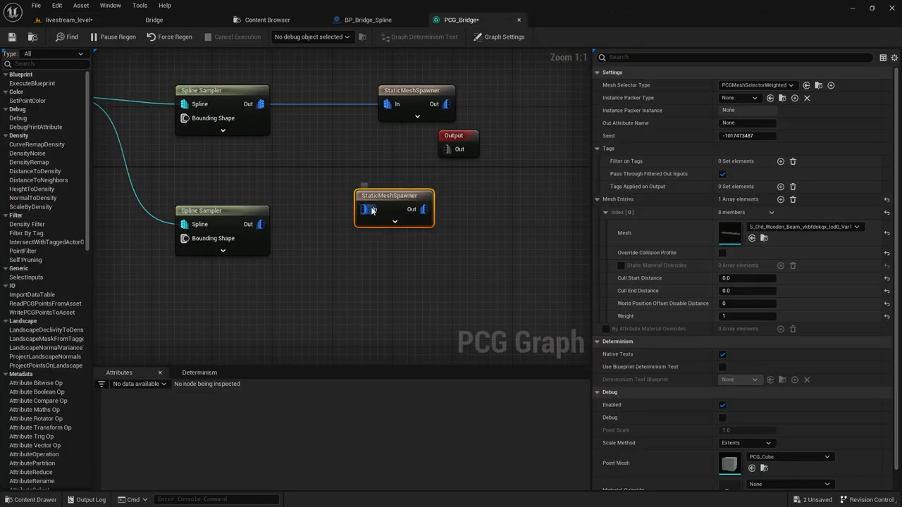
left_click(68, 19)
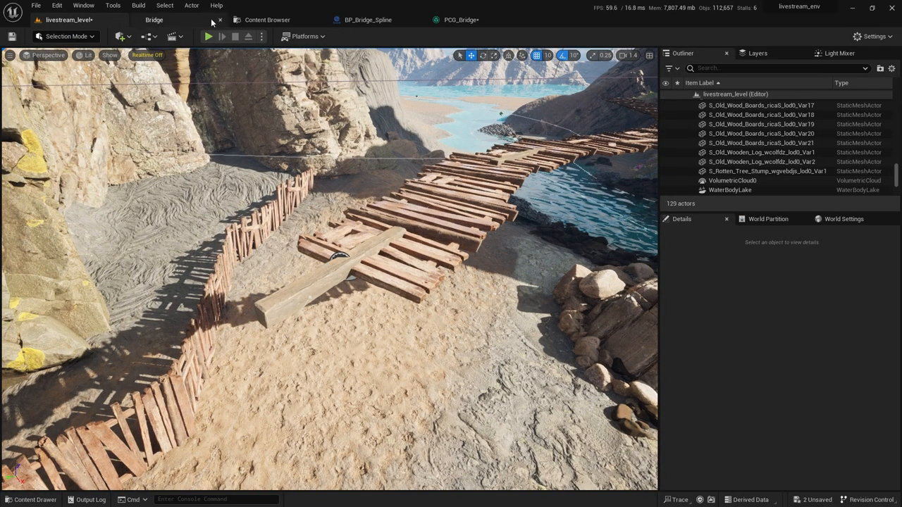
left_click(462, 19)
type("trans")
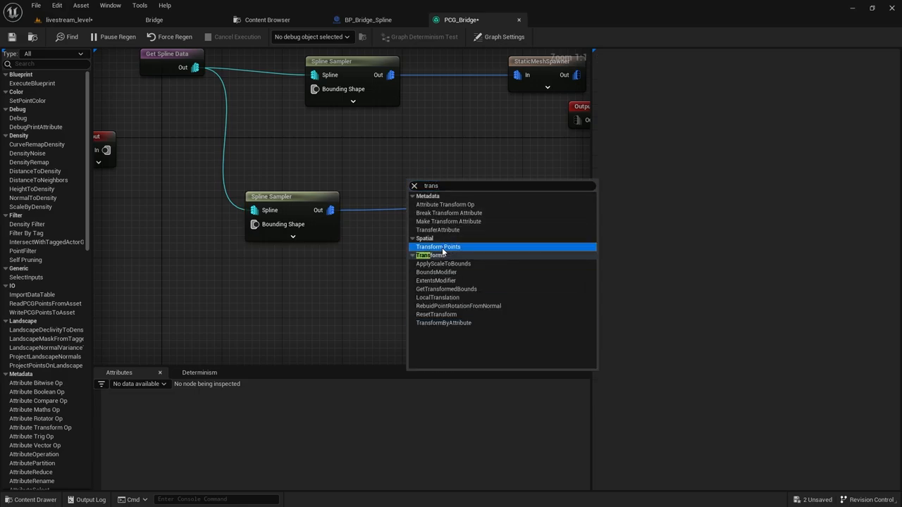
Add Transform Points offsetting beams -140 in Y, then play the level to test the bridge.
left_click(437, 246)
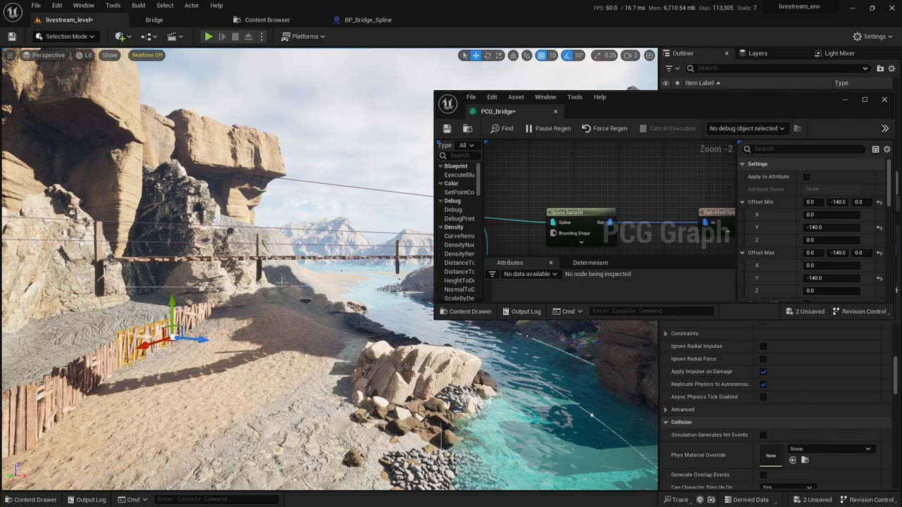
left_click(207, 36)
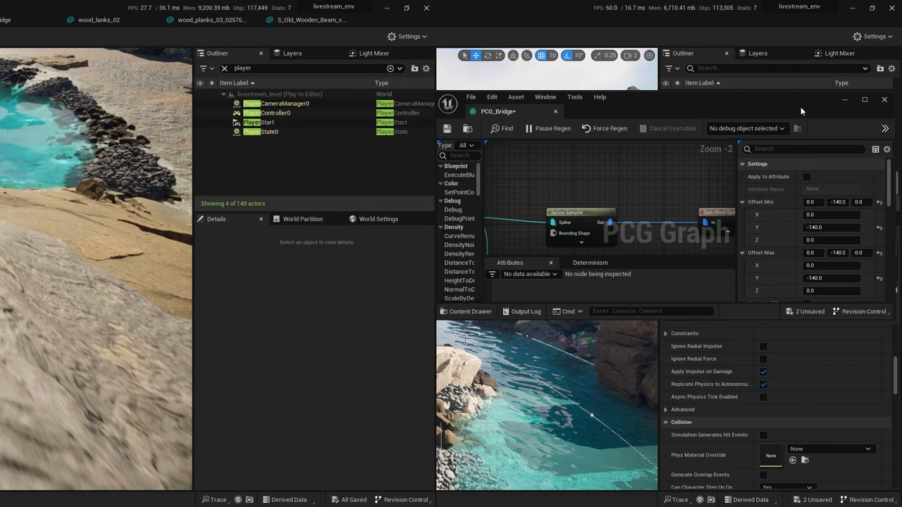